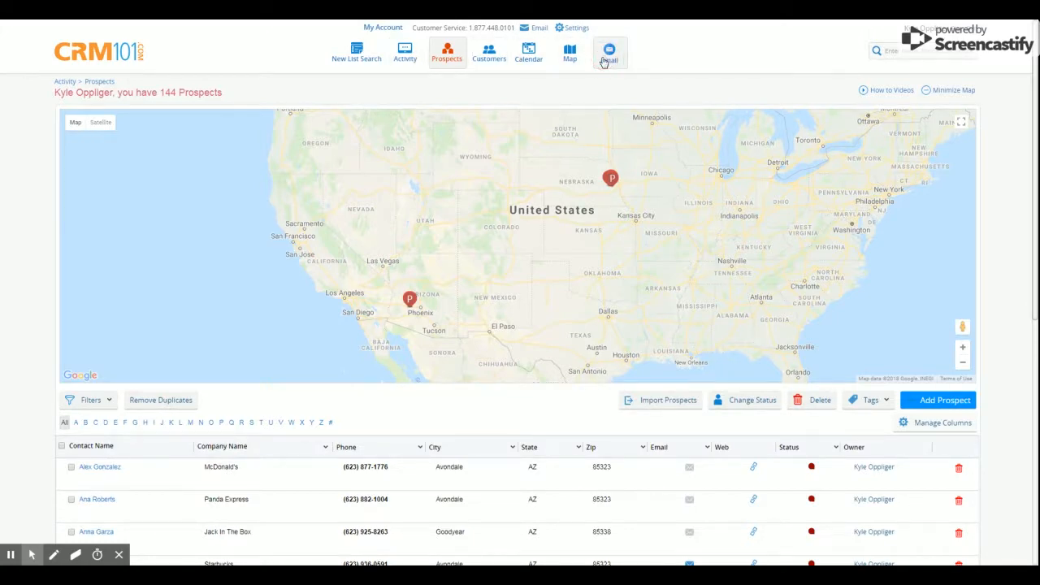
Open the CRM's email section to enter the Gmail SMTP account settings.
left_click(610, 52)
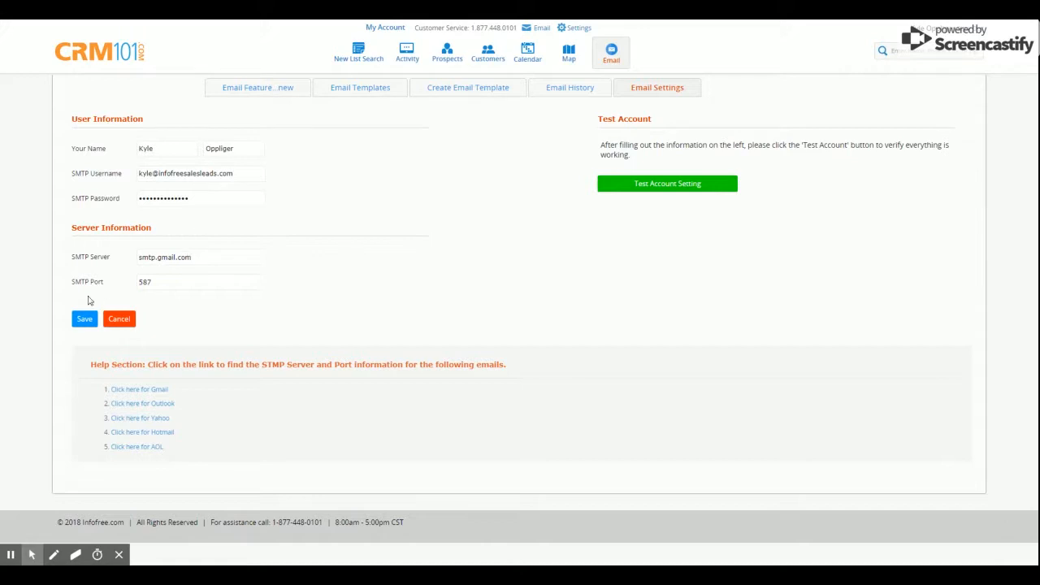
Save the email settings with the Gmail SMTP server on port 587.
left_click(84, 318)
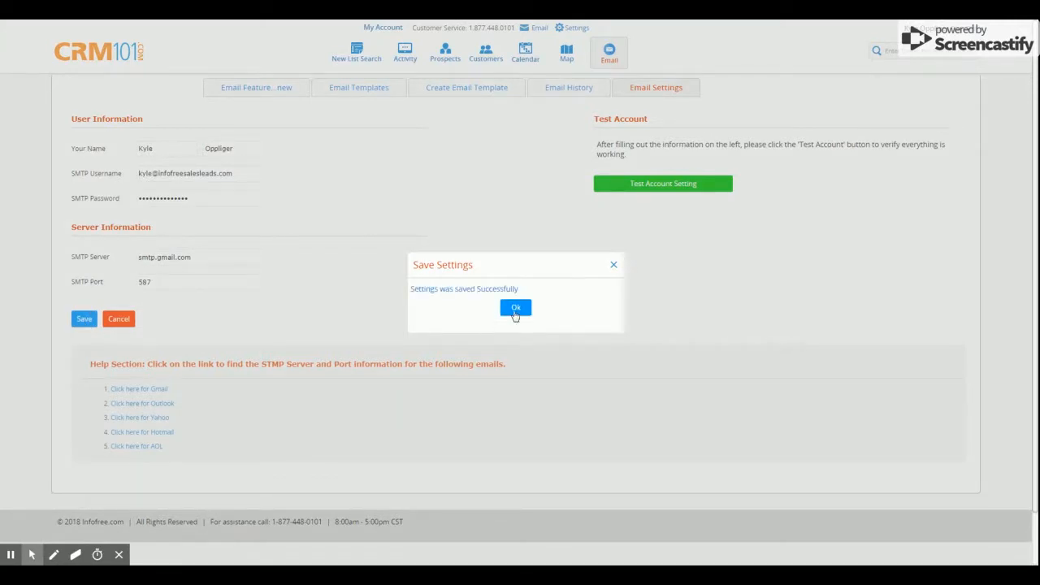